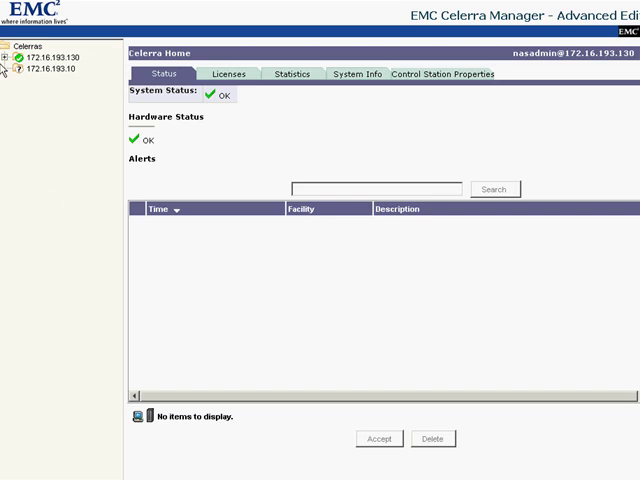
# Step: Expand Celerra 172.16.193.130 in the navigation tree to show its management categories
pyautogui.click(10, 42)
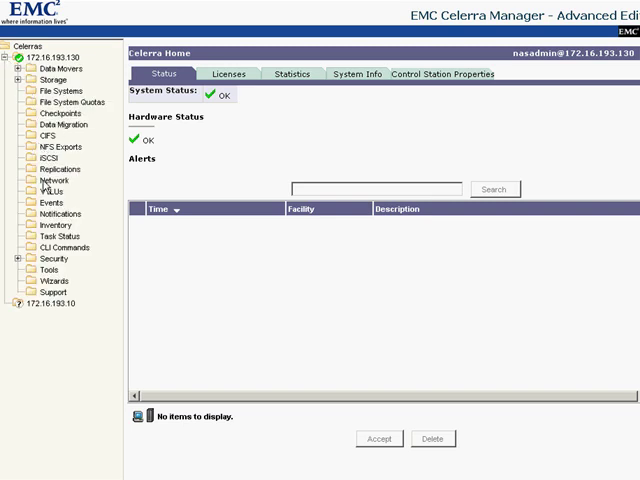
# Step: Create interface iscsi-142 at 172.16.193.142, netmask 255.255.255.0, on cge0 of server_2
pyautogui.click(56, 168)
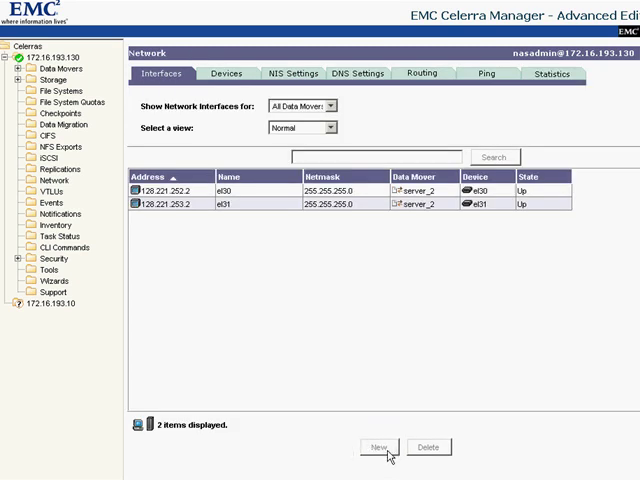
pyautogui.moveTo(344, 352)
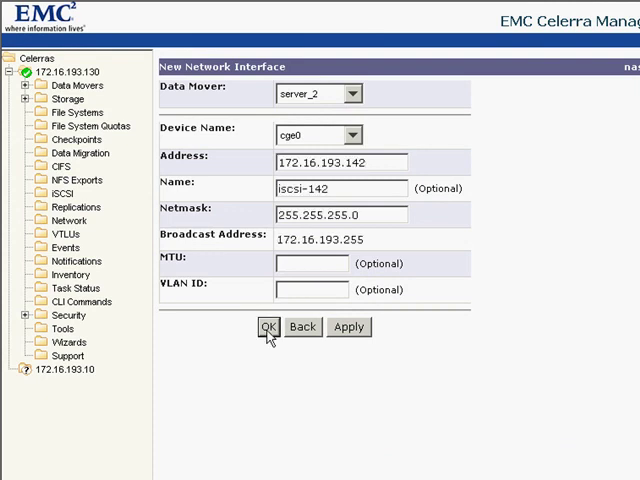
pyautogui.click(268, 328)
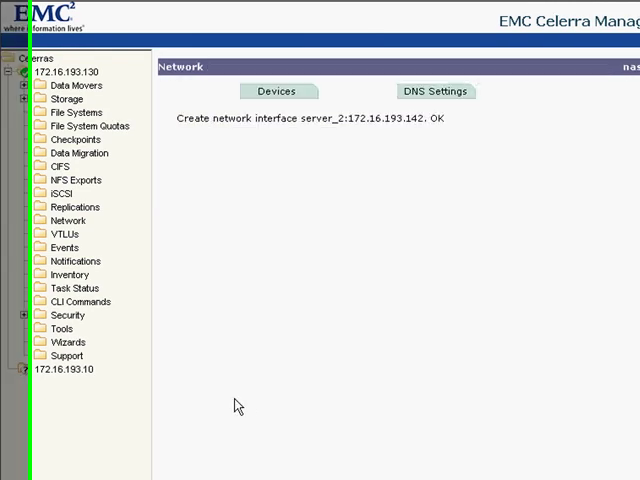
# Step: Create iSCSI target wintarget on server_2 with network portal 172.16.193.142
pyautogui.click(136, 74)
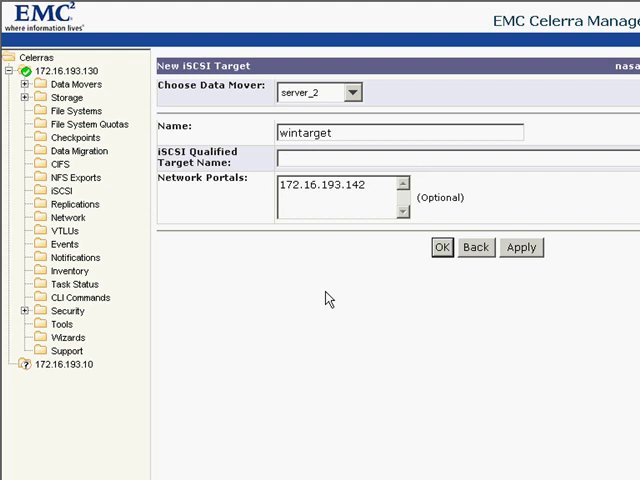
pyautogui.click(442, 246)
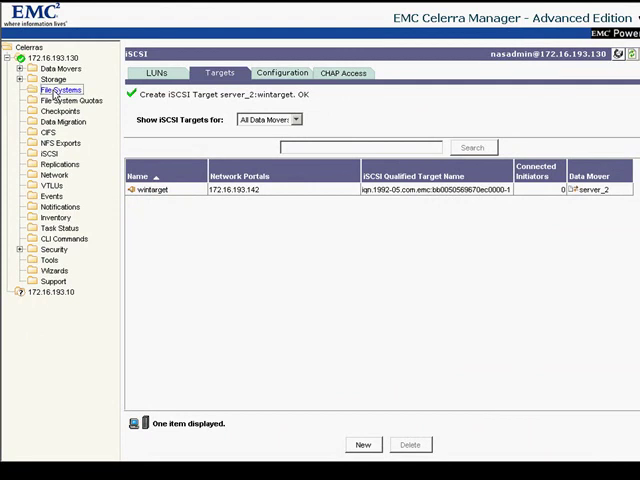
pyautogui.click(60, 90)
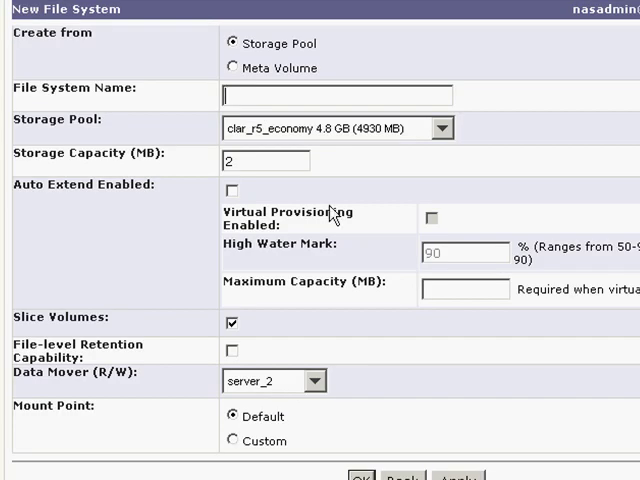
# Step: Define file system iscsi-fs01 on the clar_r5_performance pool with capacity 8192 MB
pyautogui.click(440, 128)
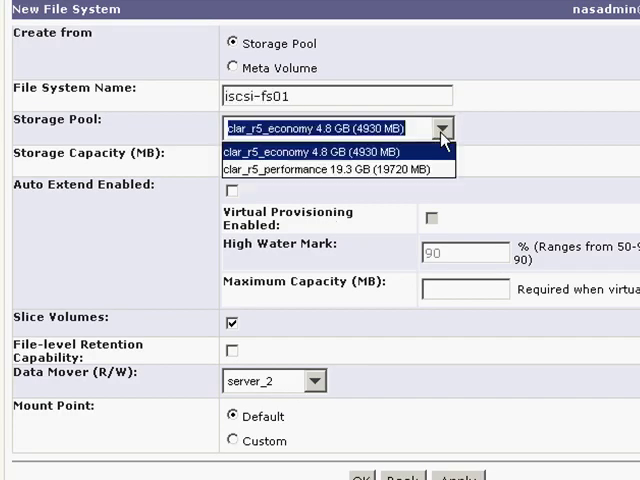
pyautogui.click(332, 168)
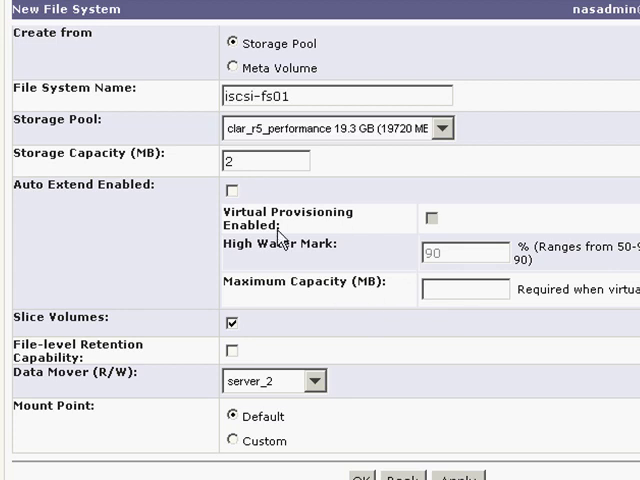
pyautogui.tripleClick(260, 160)
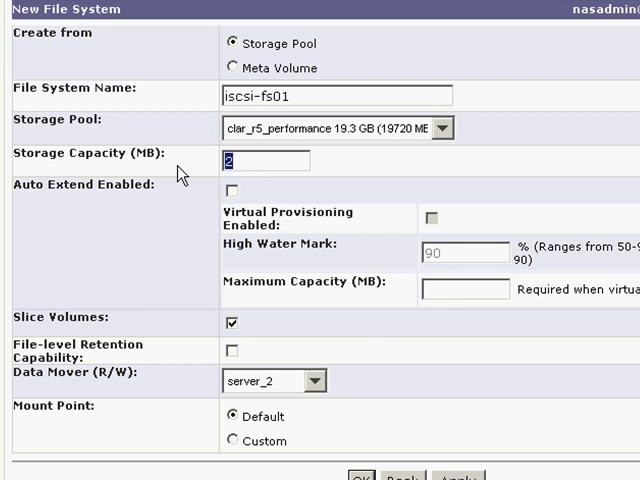
pyautogui.write('8192')
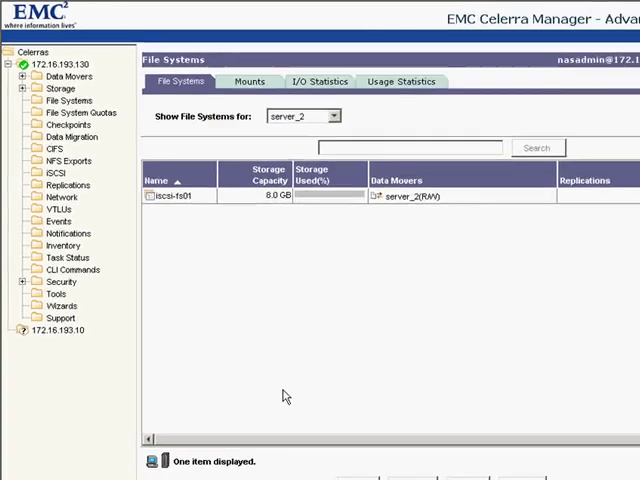
# Step: Run server_iscsi server_2 -lun -number 1 -create wintarget -size 4096M -fs iscsi-fs01 -vp yes
pyautogui.click(70, 260)
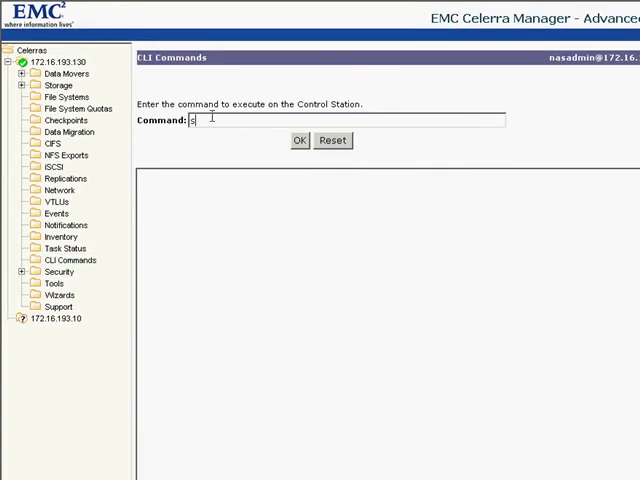
pyautogui.write('erver_iscsi server_2 -lun -number 1 -create wintarget -si')
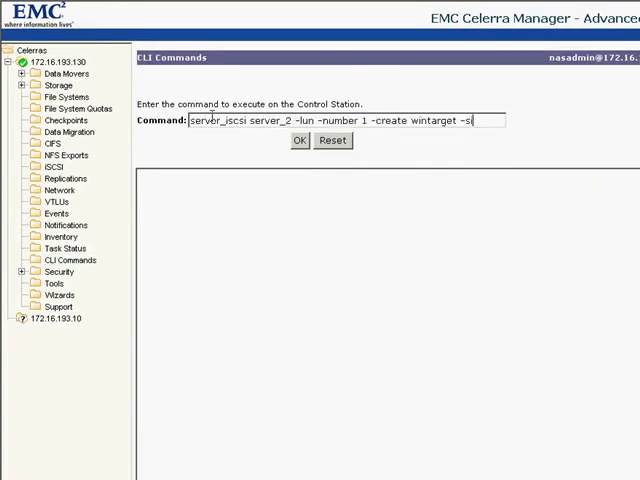
pyautogui.write('ze 409')
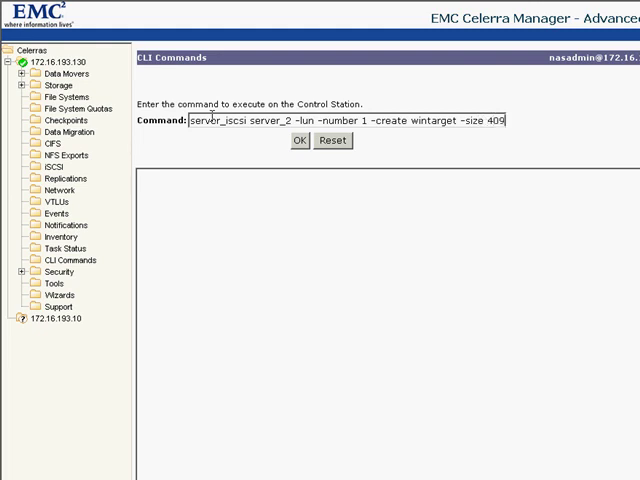
pyautogui.write('6M')
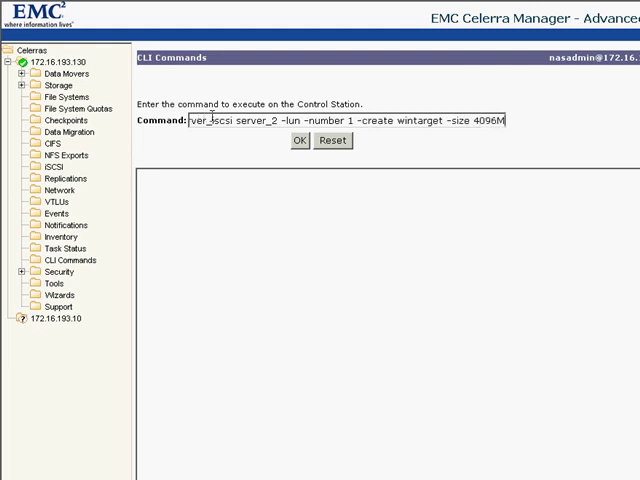
pyautogui.write('-fs')
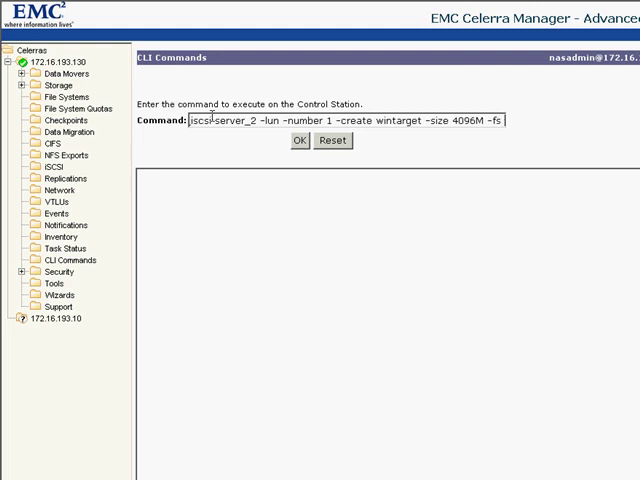
pyautogui.write('iscsi-fs01 -vp yes')
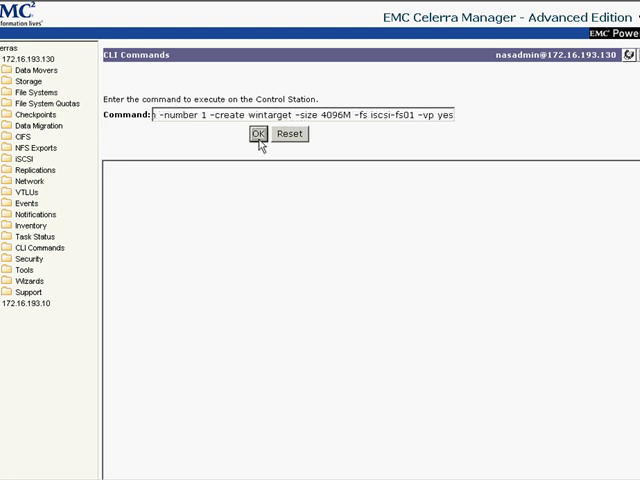
pyautogui.click(252, 136)
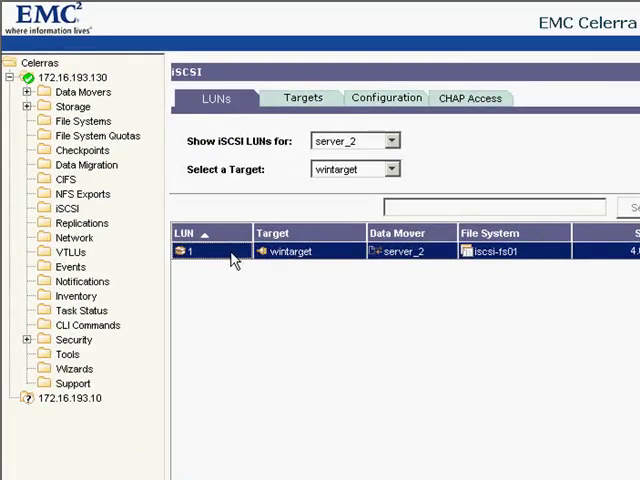
pyautogui.moveTo(284, 330)
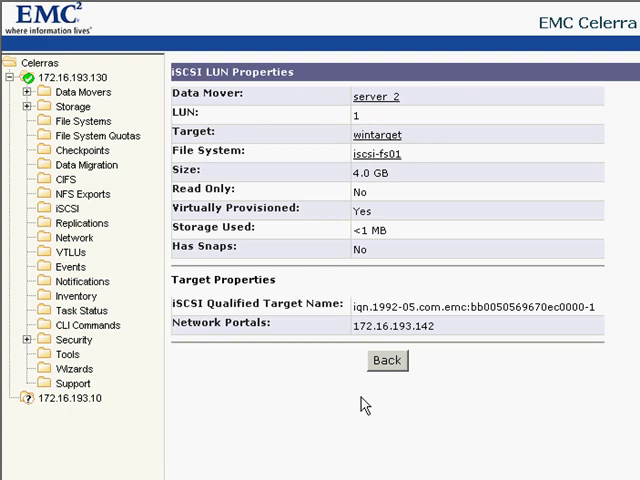
pyautogui.moveTo(176, 236)
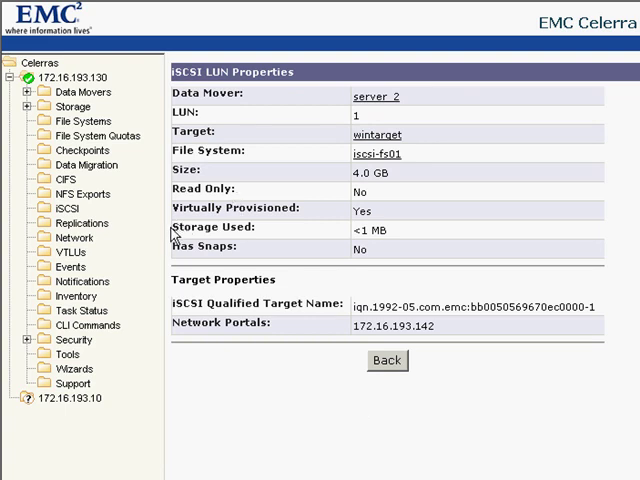
pyautogui.moveTo(356, 344)
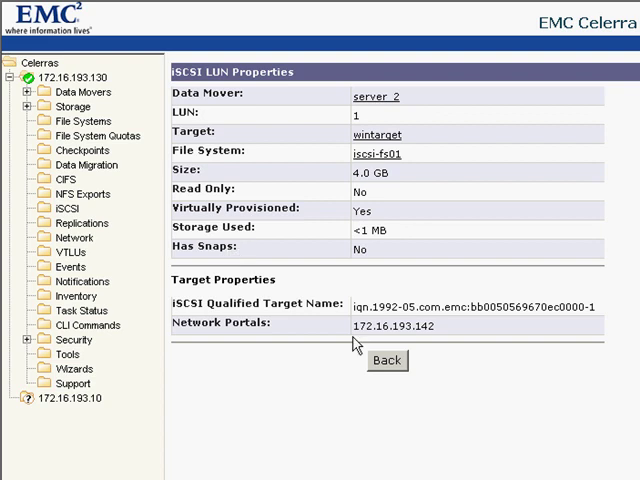
# Step: Enable iSCSI on server_2 in its Configuration settings, apply, and show the targets list
pyautogui.click(386, 360)
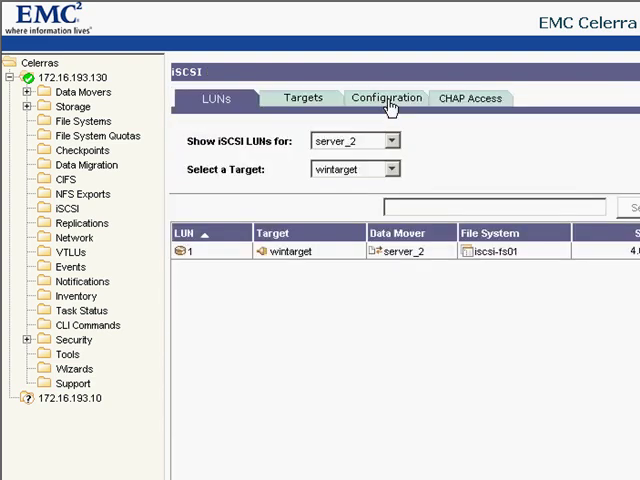
pyautogui.click(384, 96)
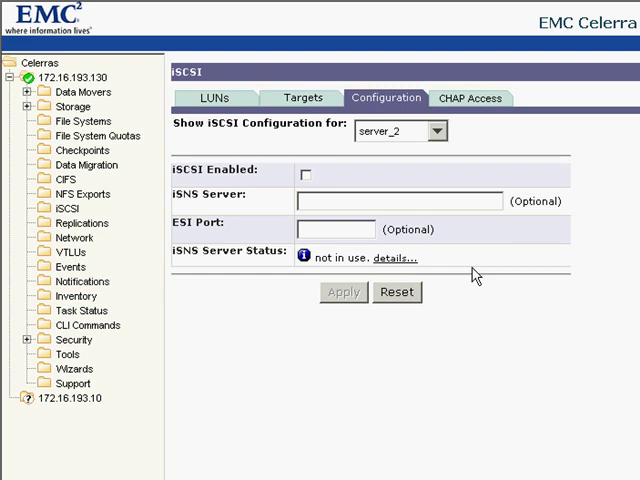
pyautogui.moveTo(304, 184)
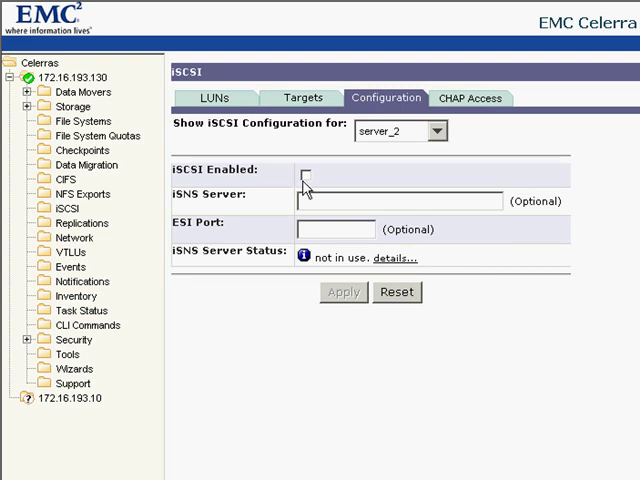
pyautogui.click(308, 170)
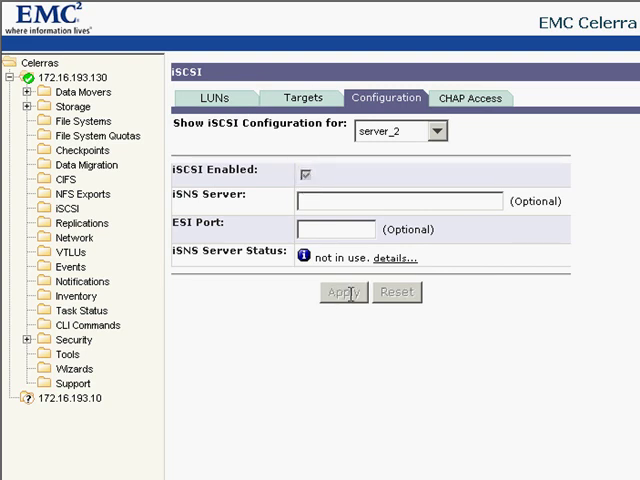
pyautogui.click(342, 292)
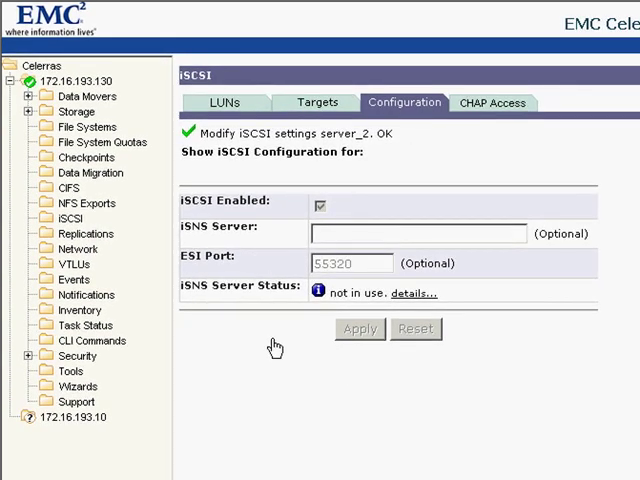
pyautogui.click(316, 102)
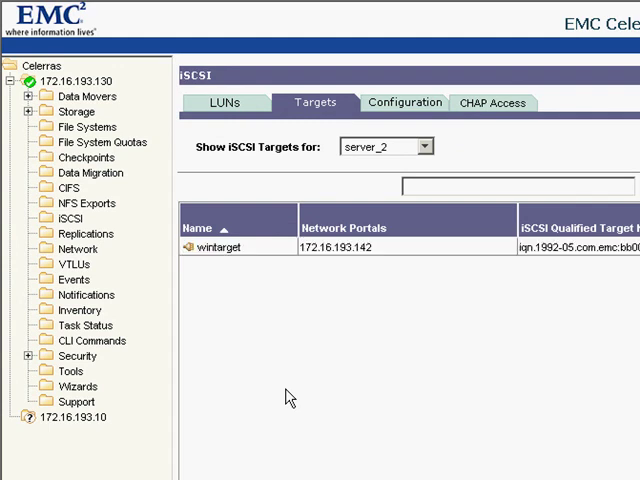
# Step: Show the LUN Mask settings in the wintarget target properties
pyautogui.click(230, 246)
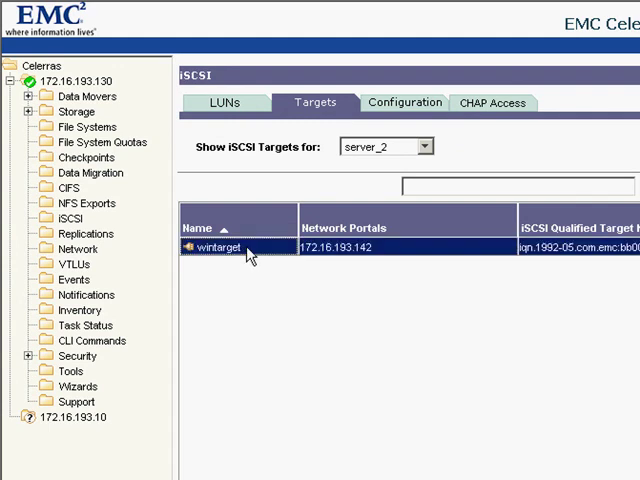
pyautogui.moveTo(304, 344)
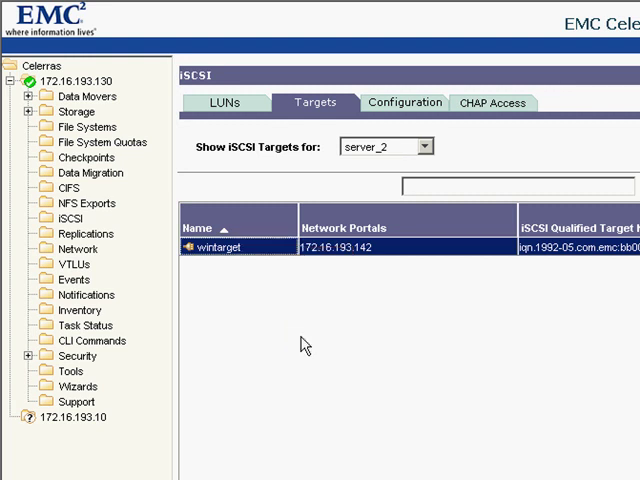
pyautogui.doubleClick(234, 240)
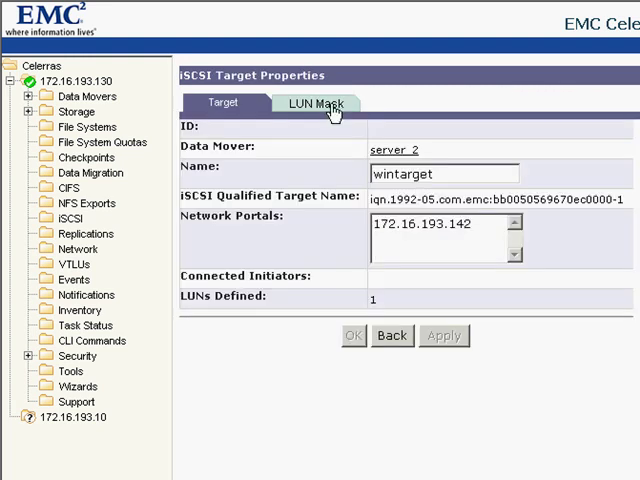
pyautogui.click(314, 104)
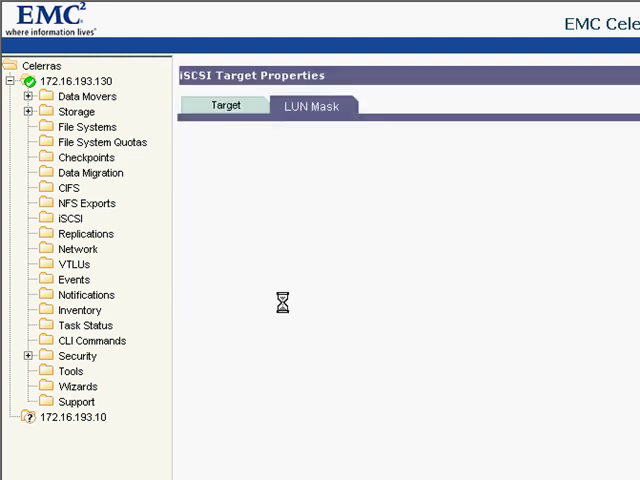
# Step: Add a LUN mask granting LUN 1 to the Microsoft initiator IQN rm.naslab.hypestrial.net
pyautogui.click(312, 104)
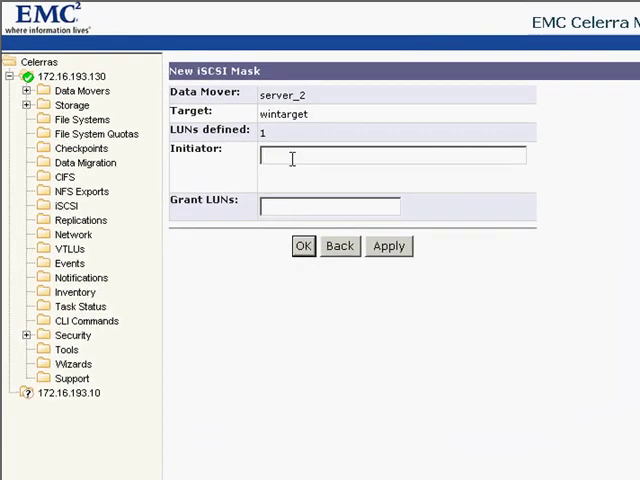
pyautogui.write('1-05.com.microsoft:rm.naslab.hypestrial.net')
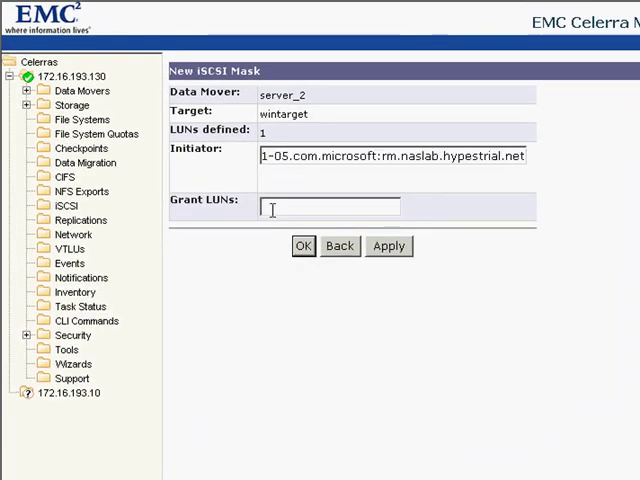
pyautogui.write('1')
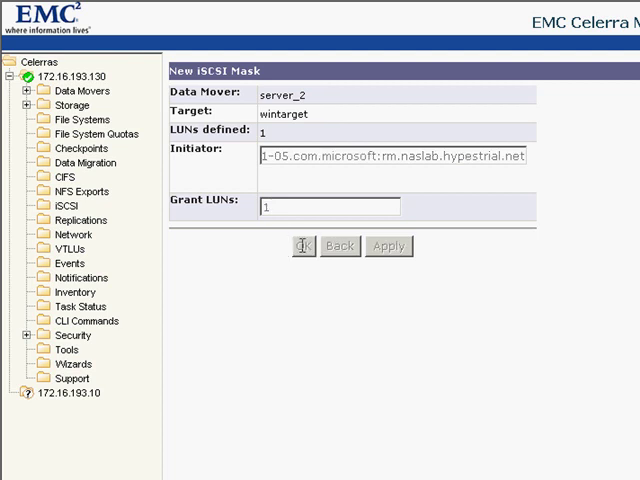
pyautogui.click(388, 246)
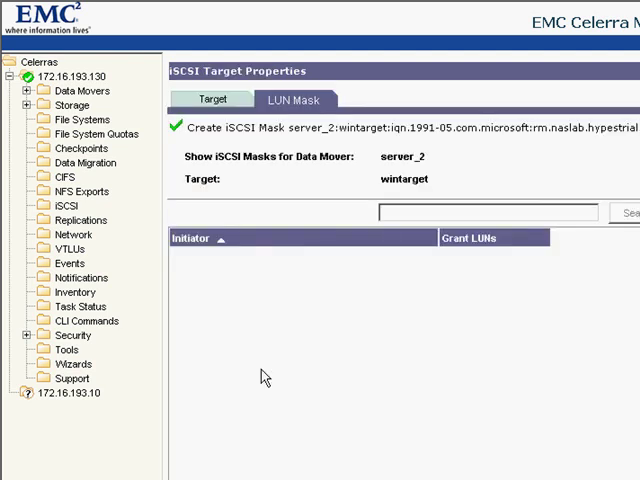